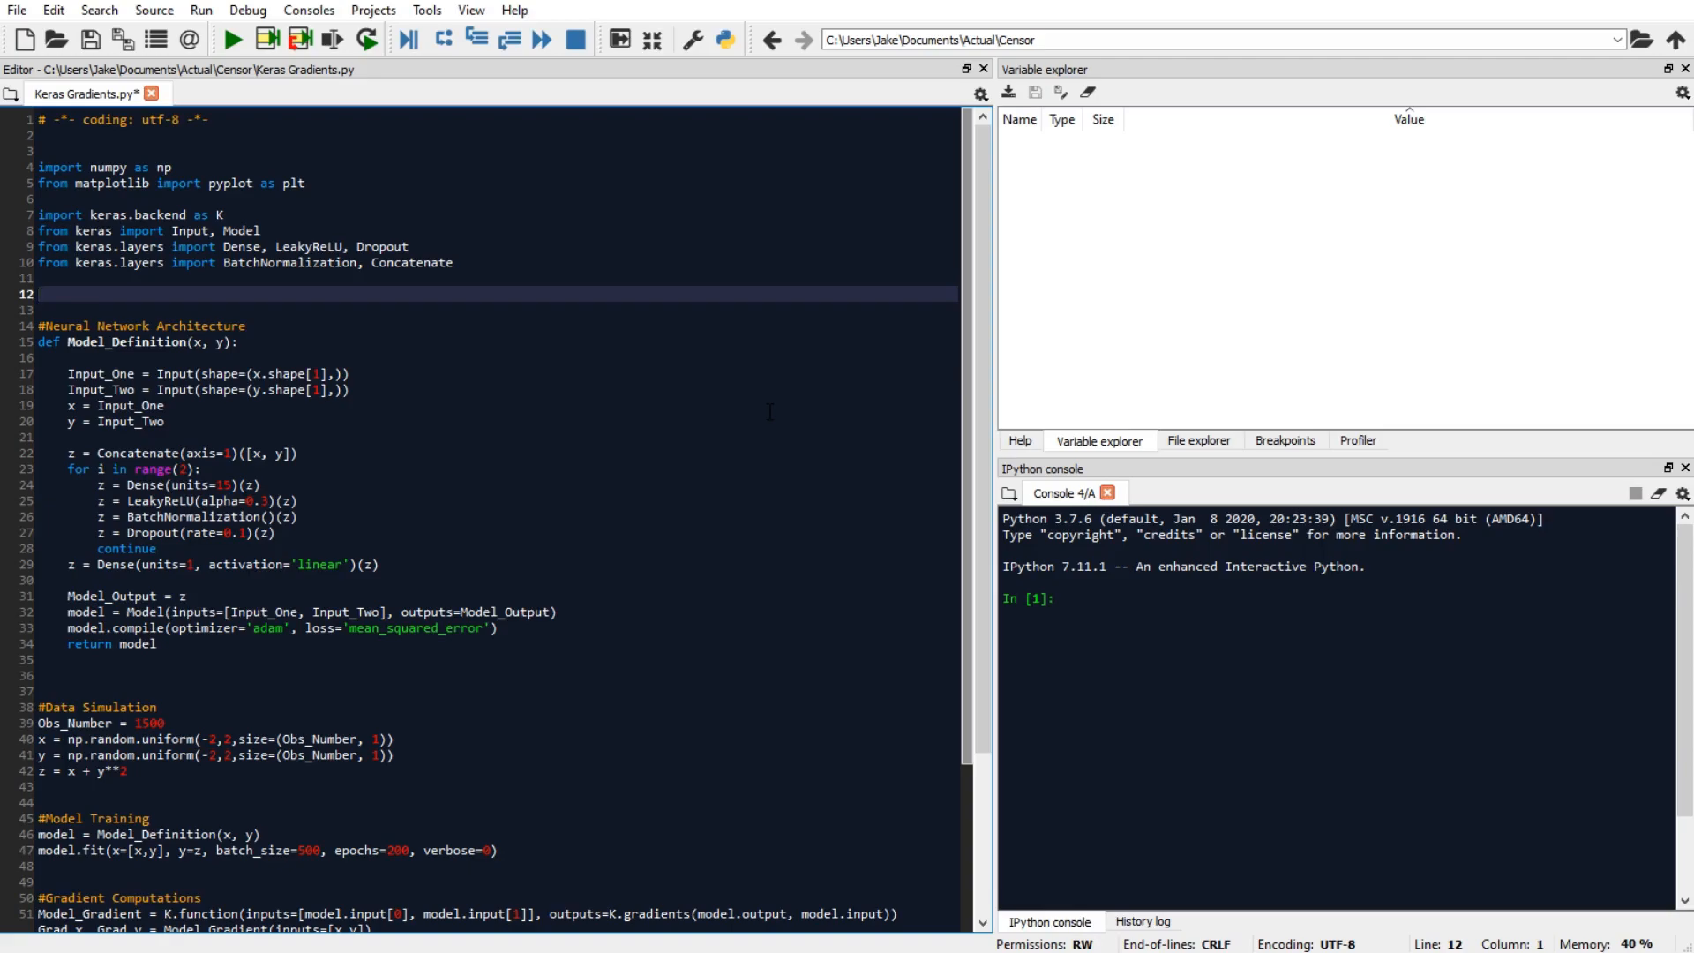
- Scroll through the verification plotting block with plt.scatter of dz_dx, dz_dy, their true values, legend and axis labels
{"action": "left_click", "coordinate": [1018, 440]}
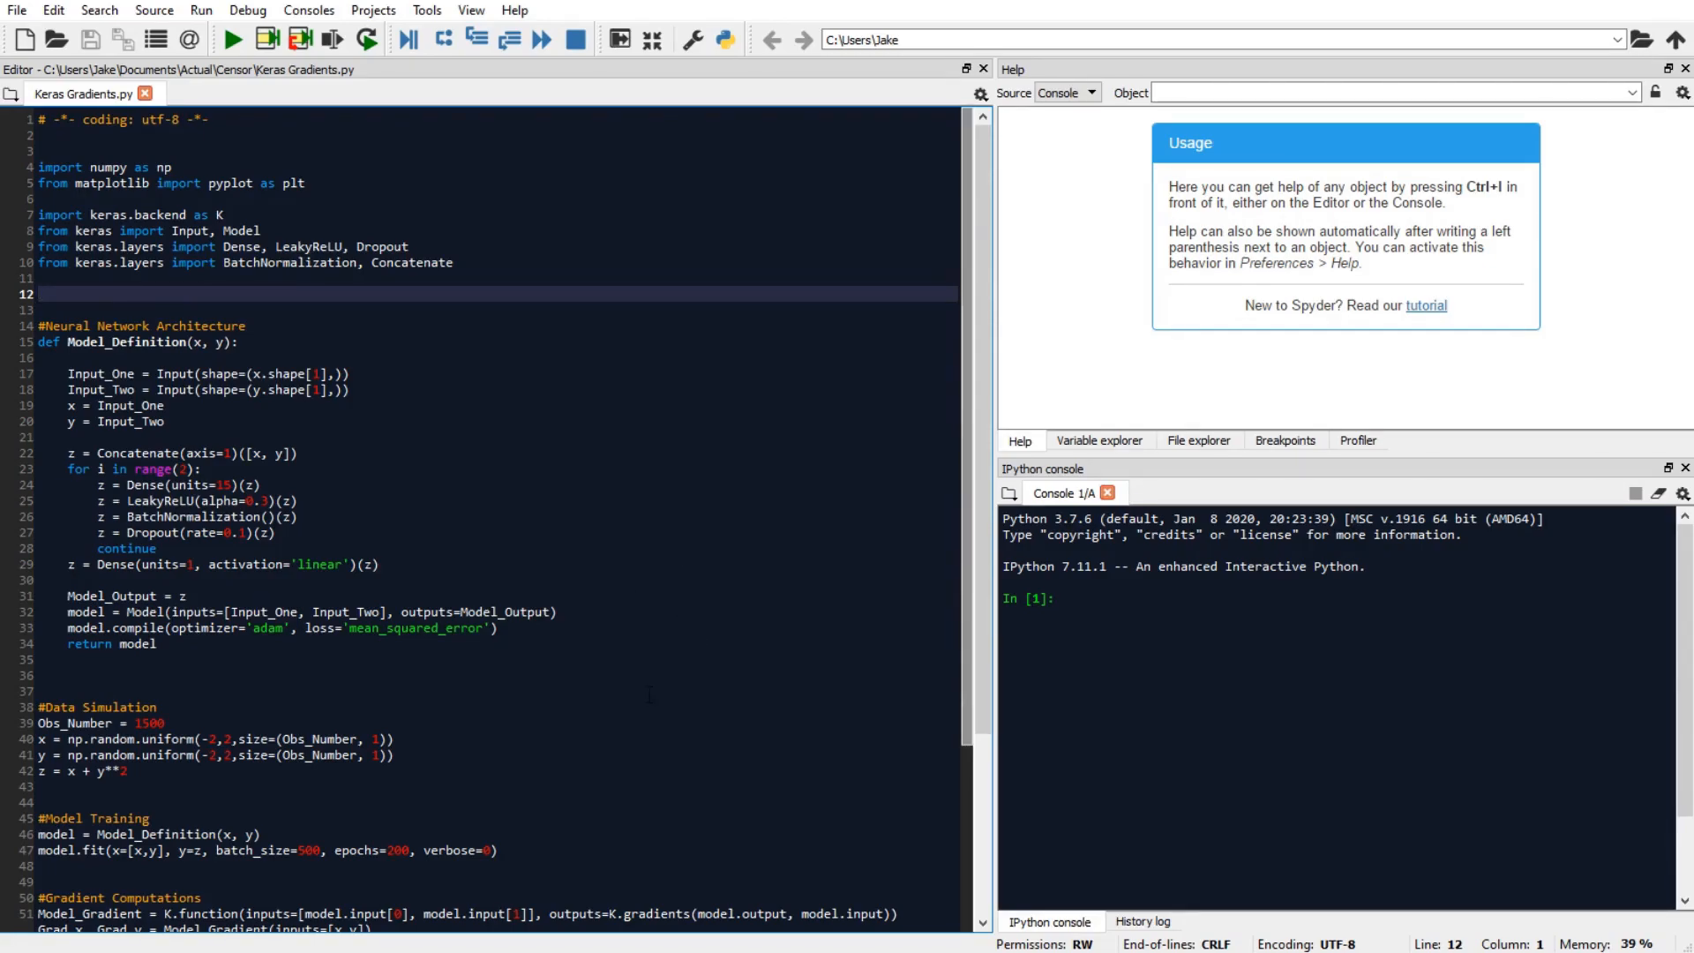
{"action": "scroll", "scroll_direction": "down", "scroll_amount": 3}
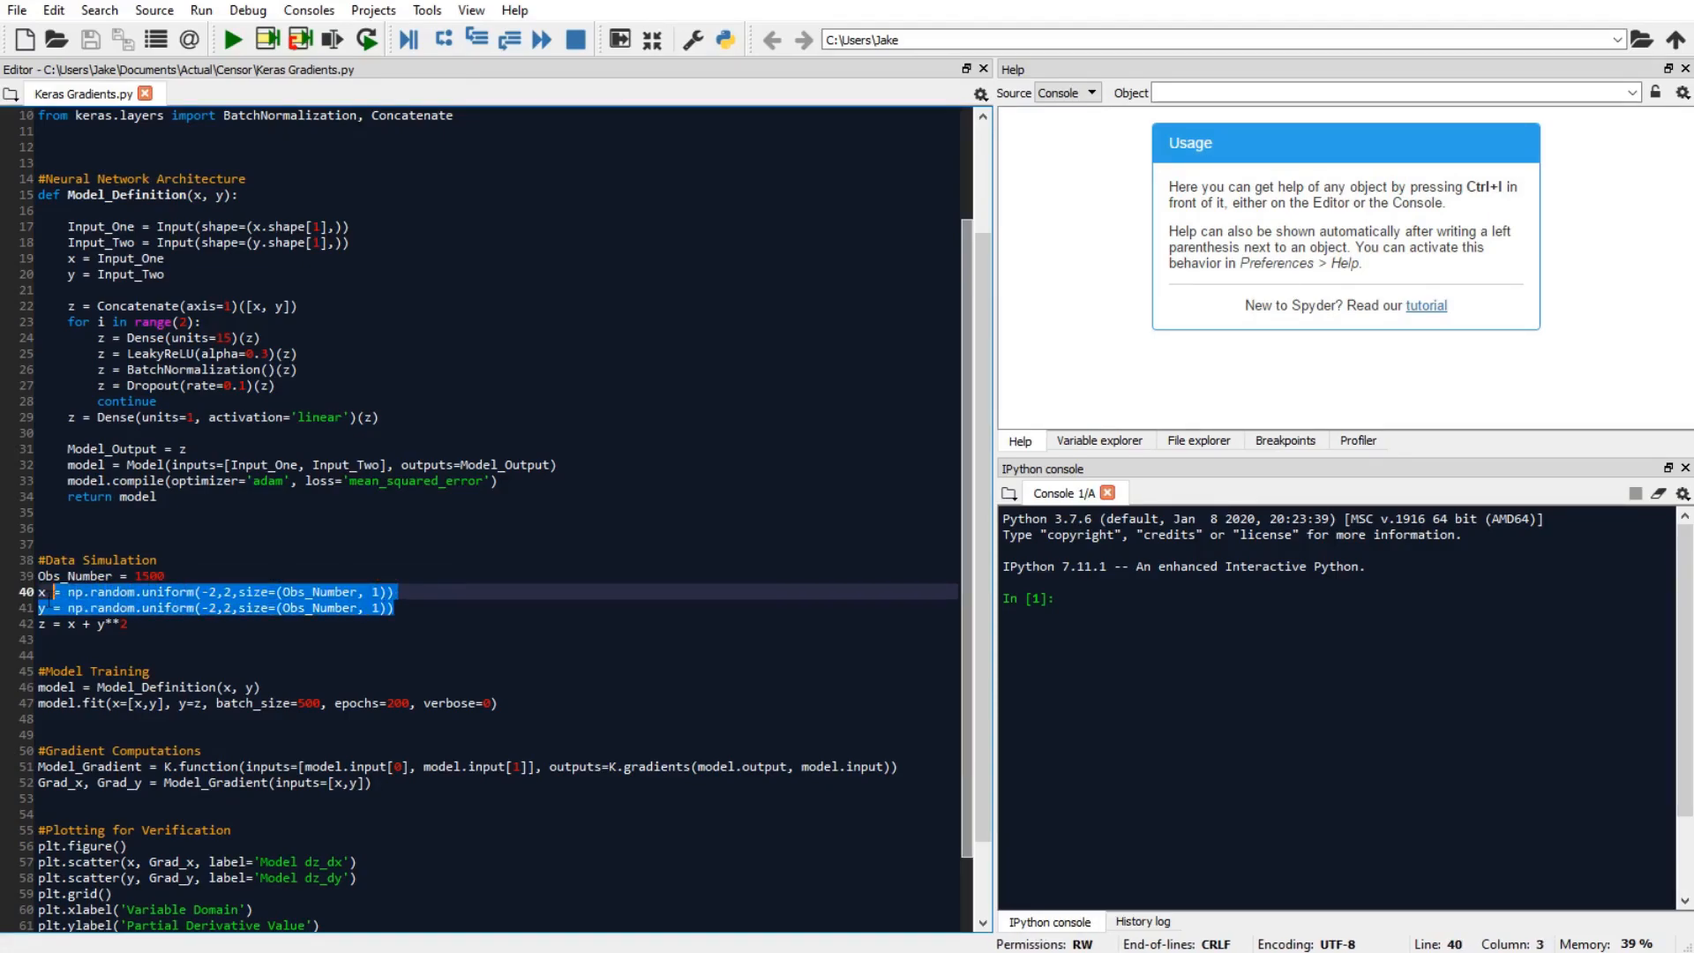
{"action": "left_click", "coordinate": [37, 592]}
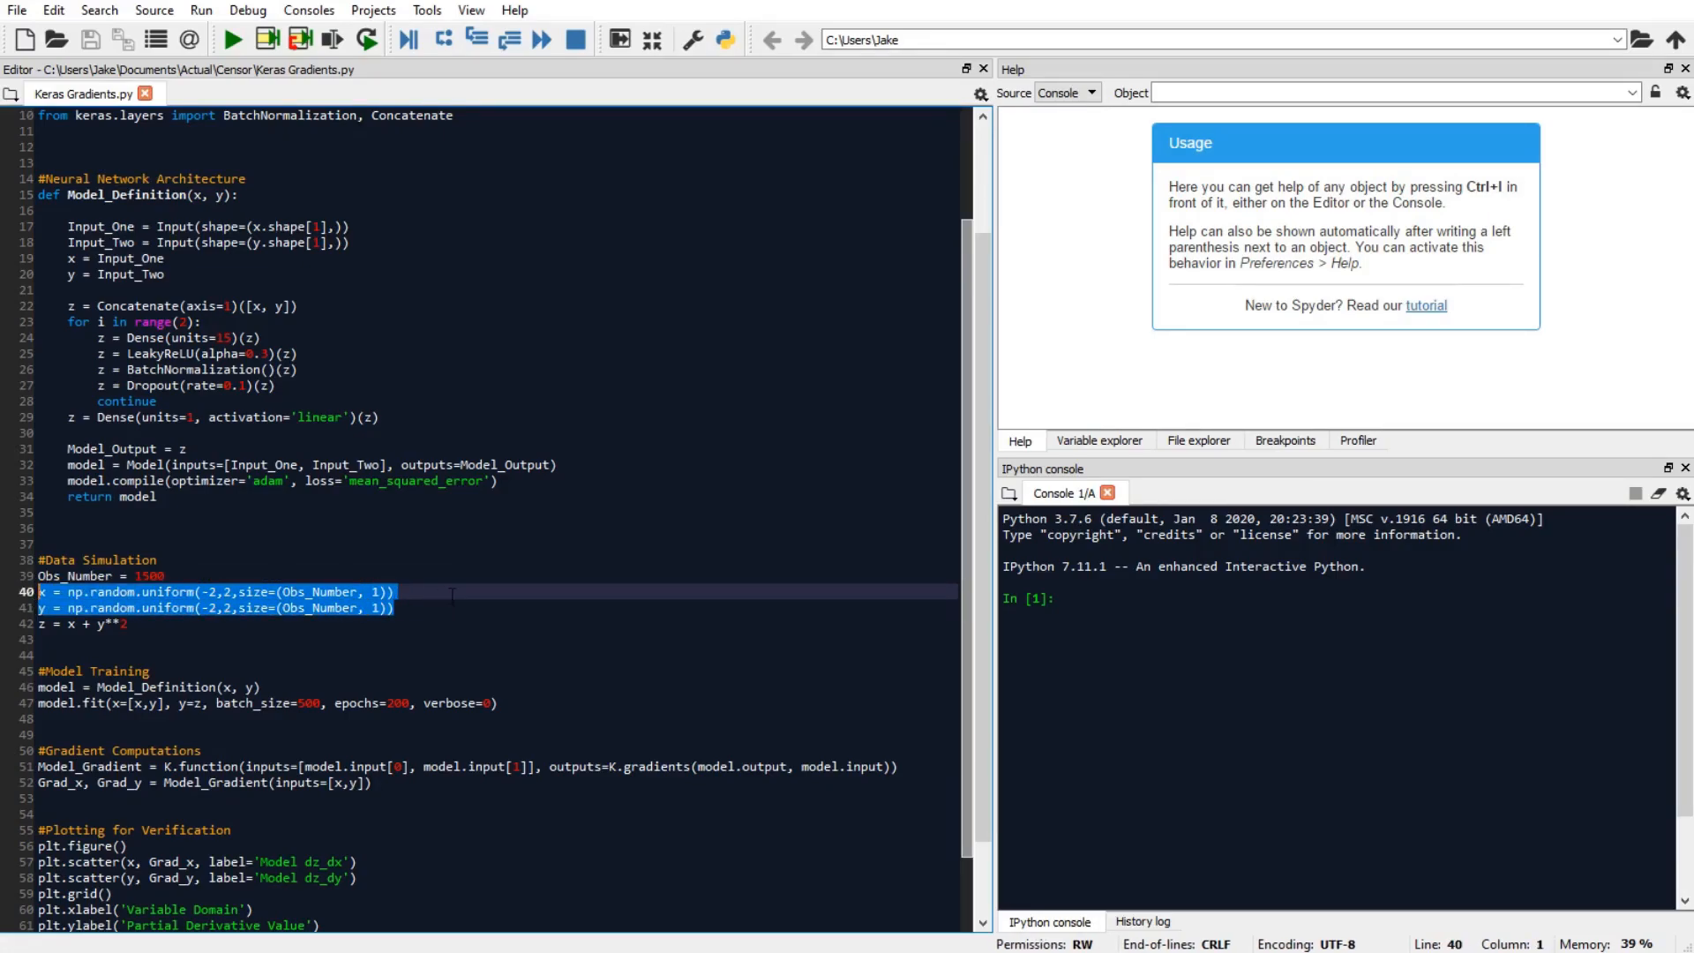
{"action": "left_click", "coordinate": [395, 591]}
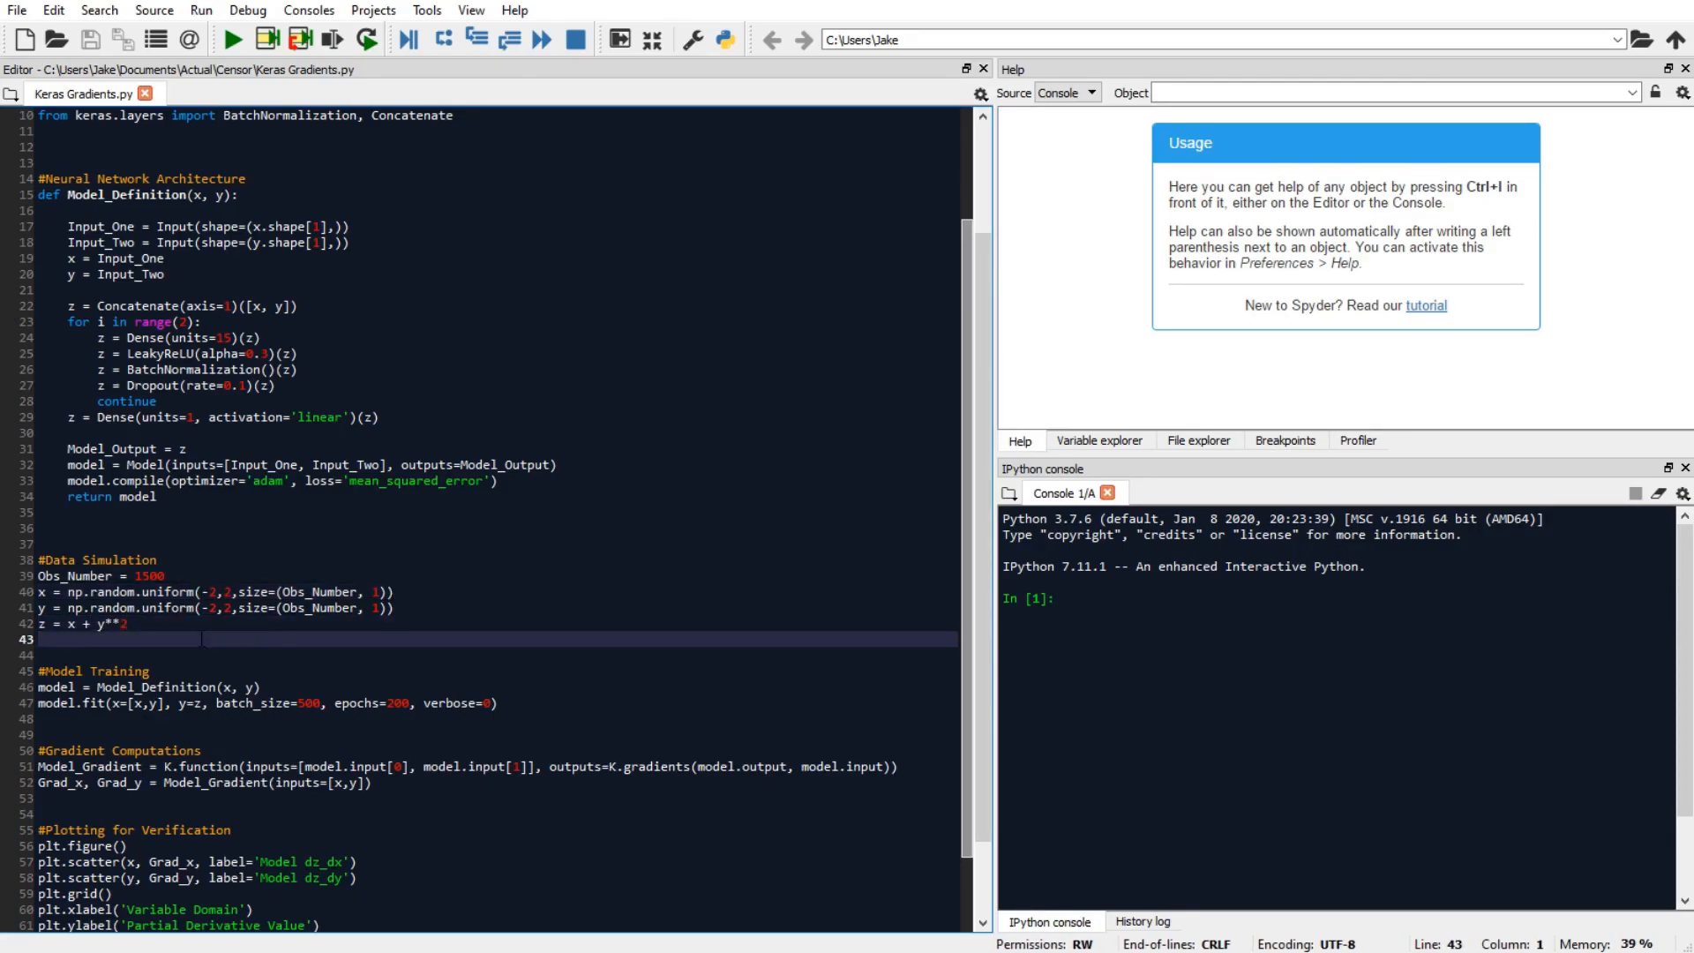
{"action": "left_click", "coordinate": [1099, 439]}
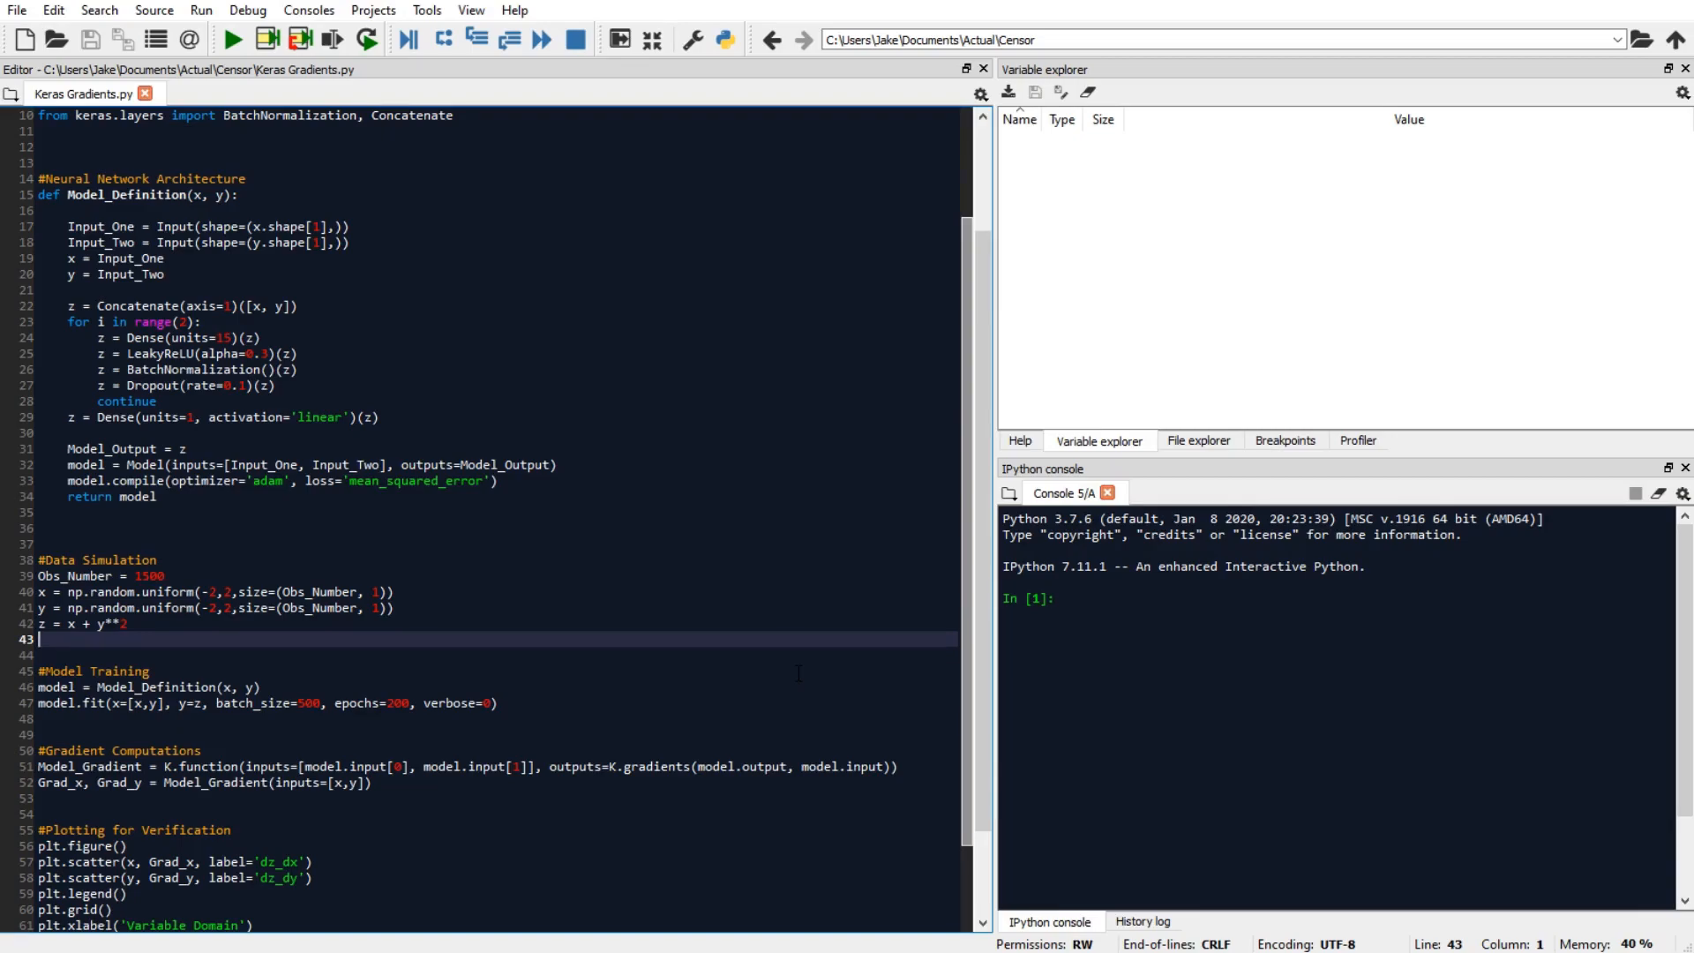
{"action": "scroll", "scroll_direction": "down", "scroll_amount": 3}
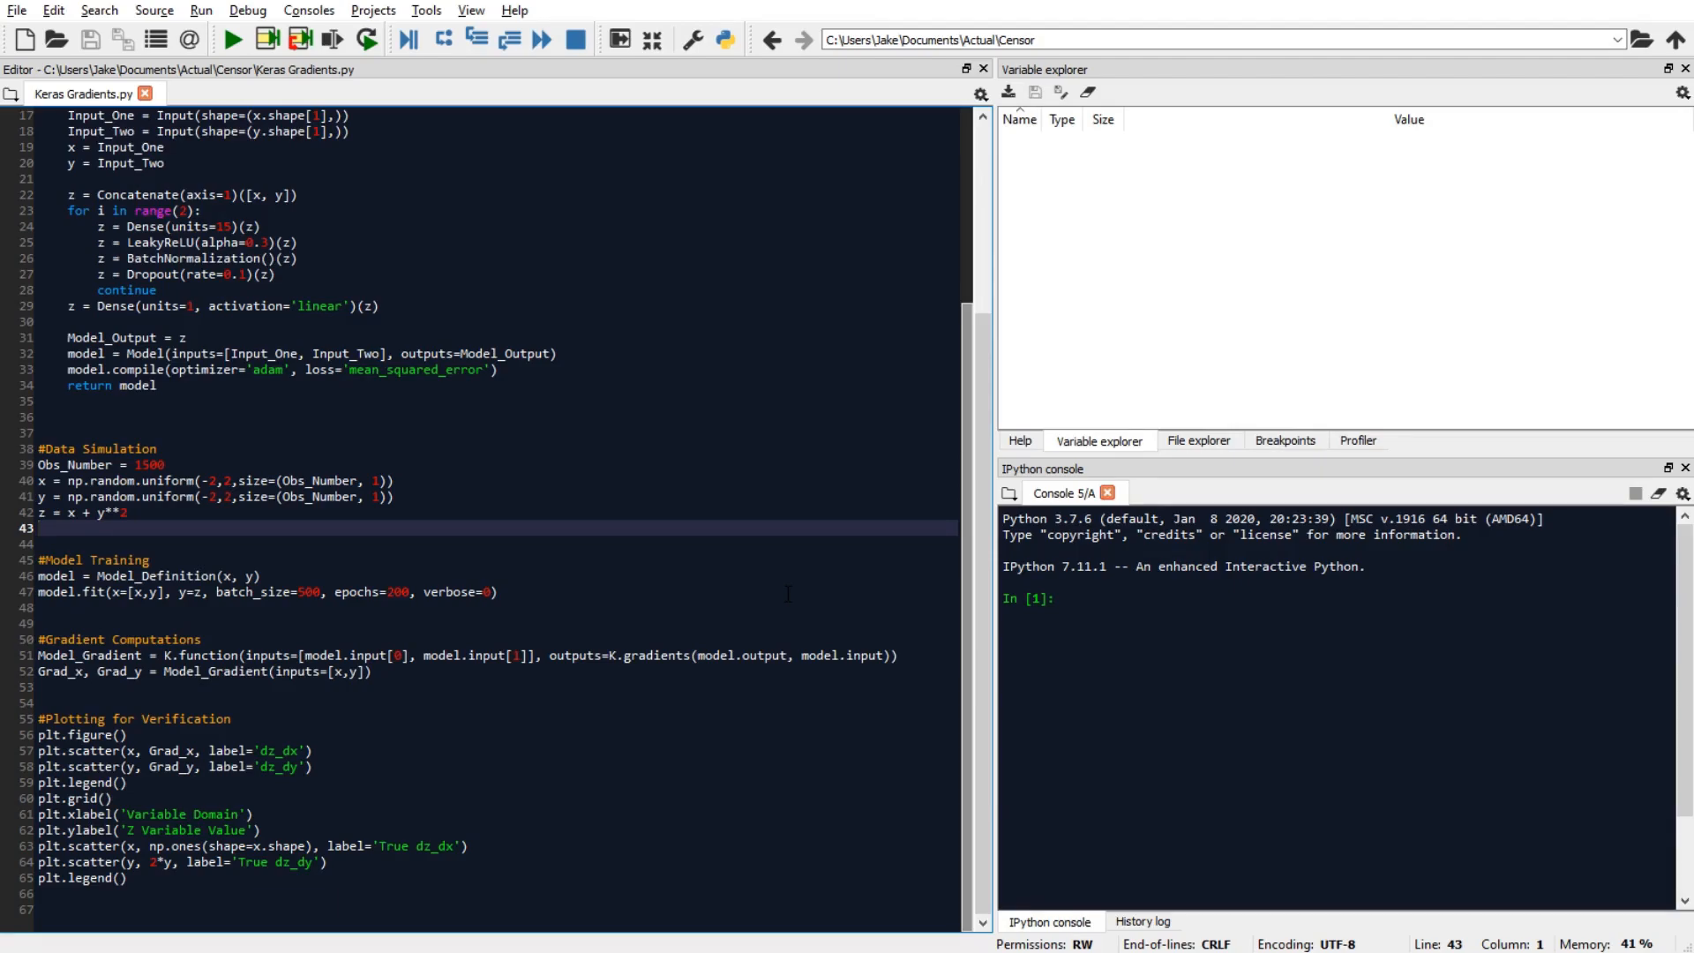
{"action": "left_click", "coordinate": [41, 527]}
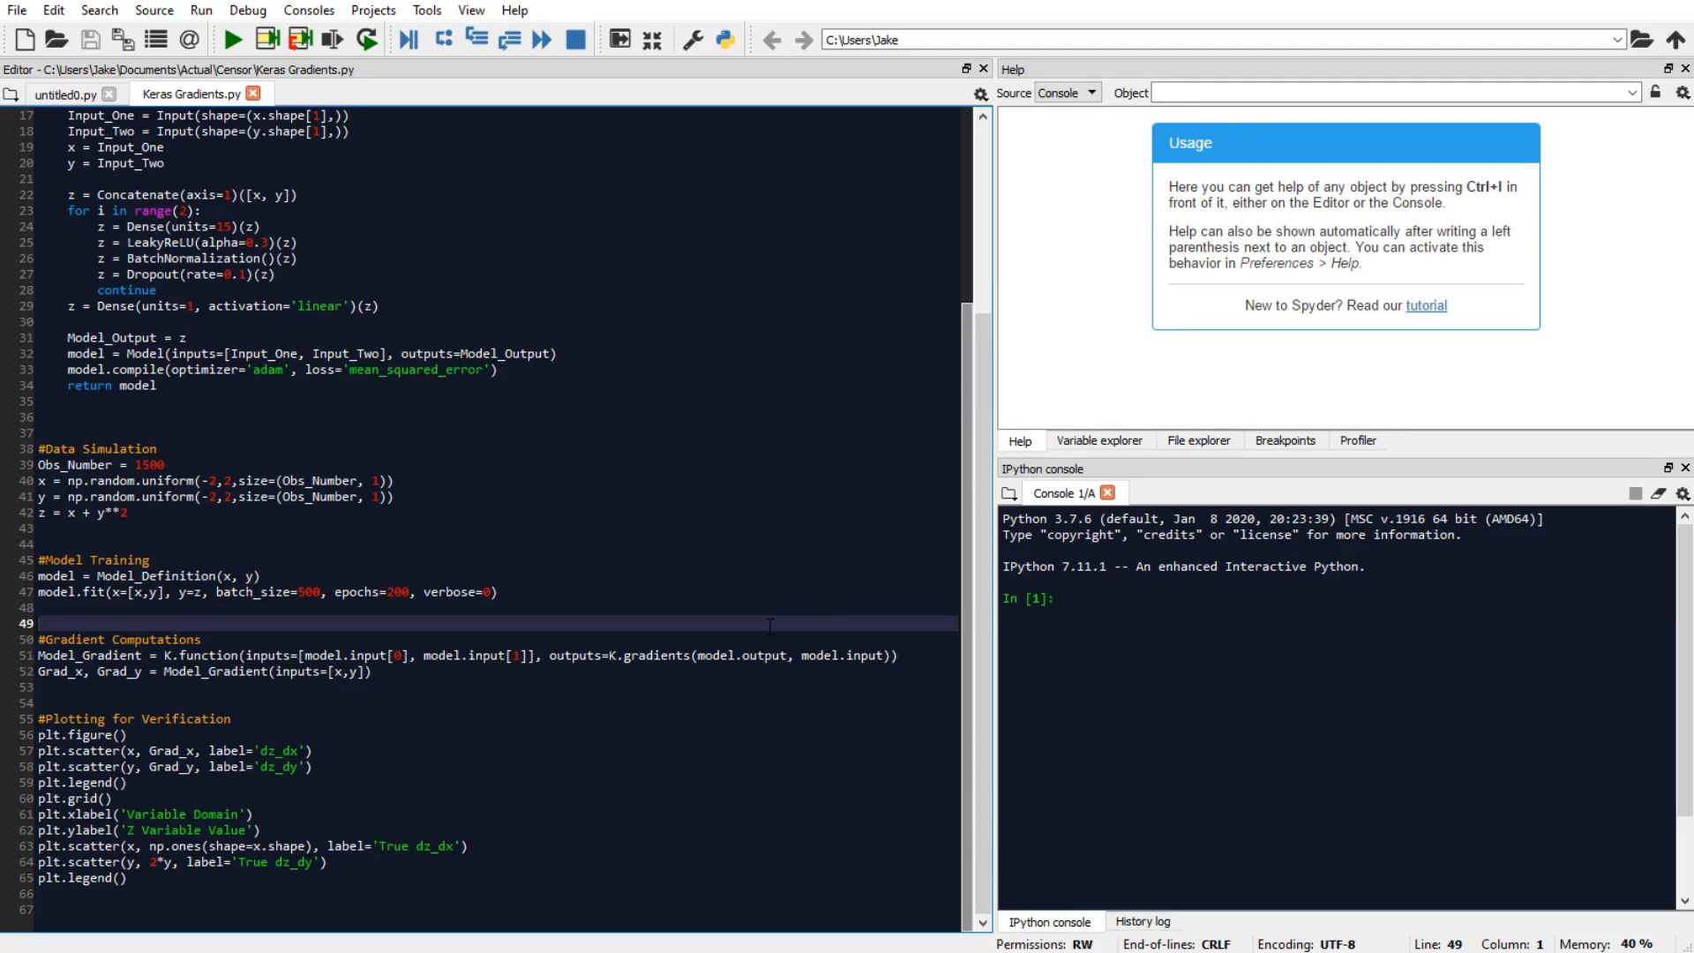
{"action": "left_click", "coordinate": [42, 623]}
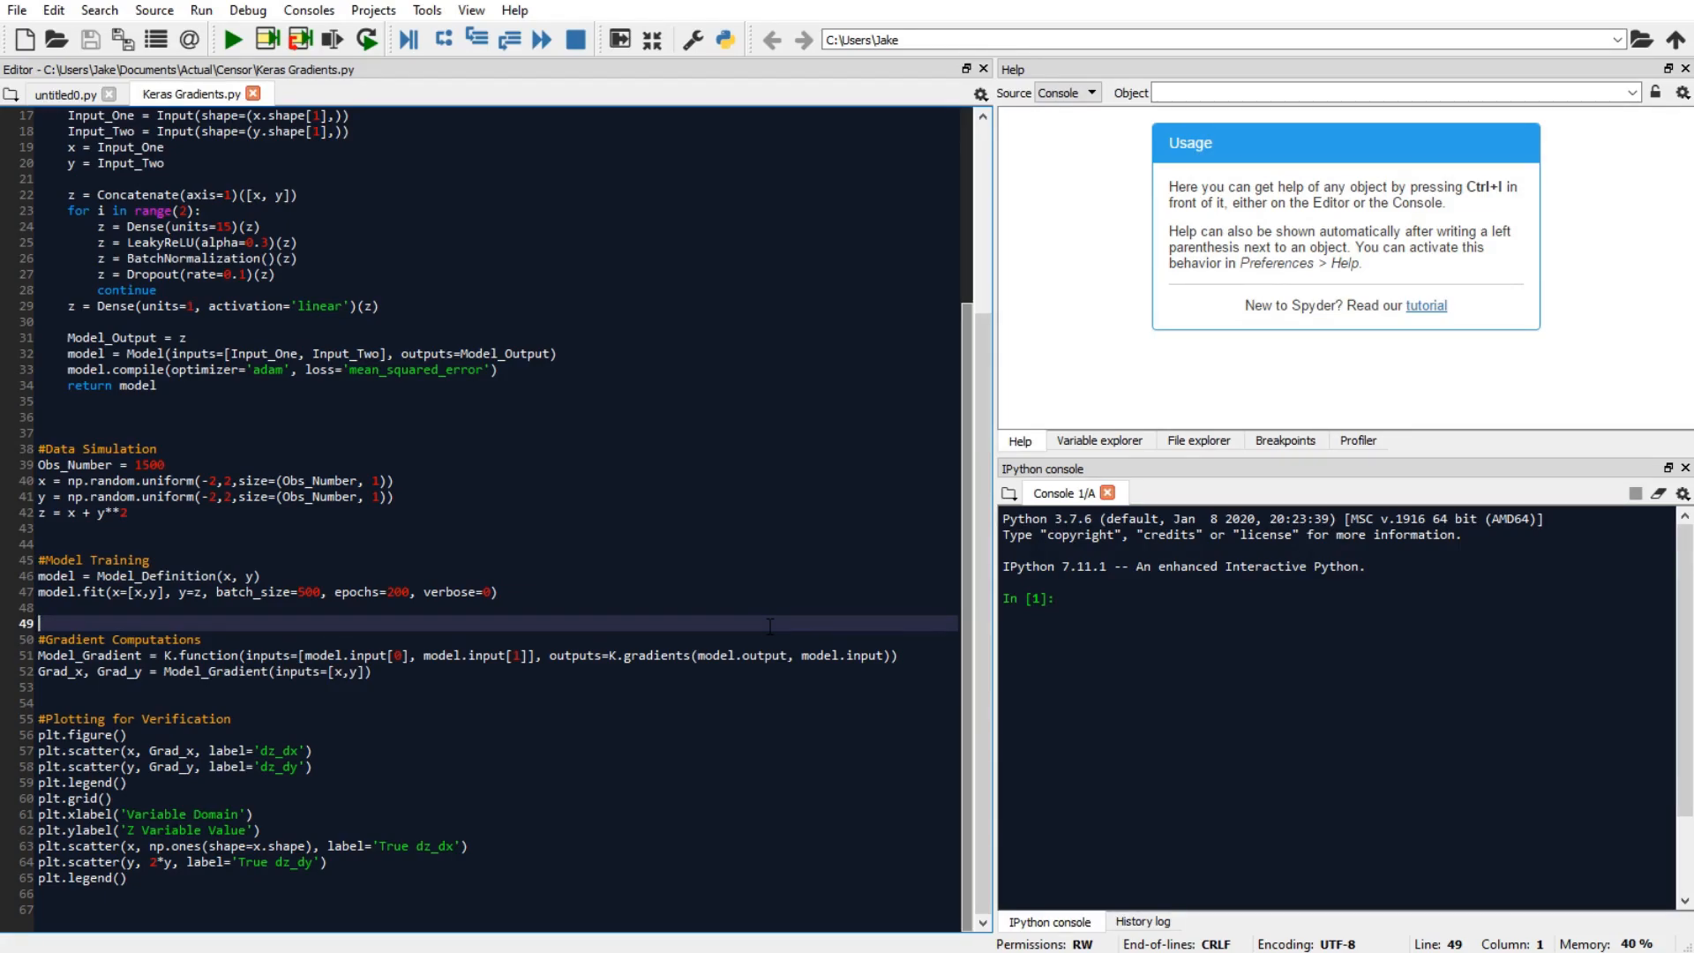
{"action": "left_click", "coordinate": [1097, 439]}
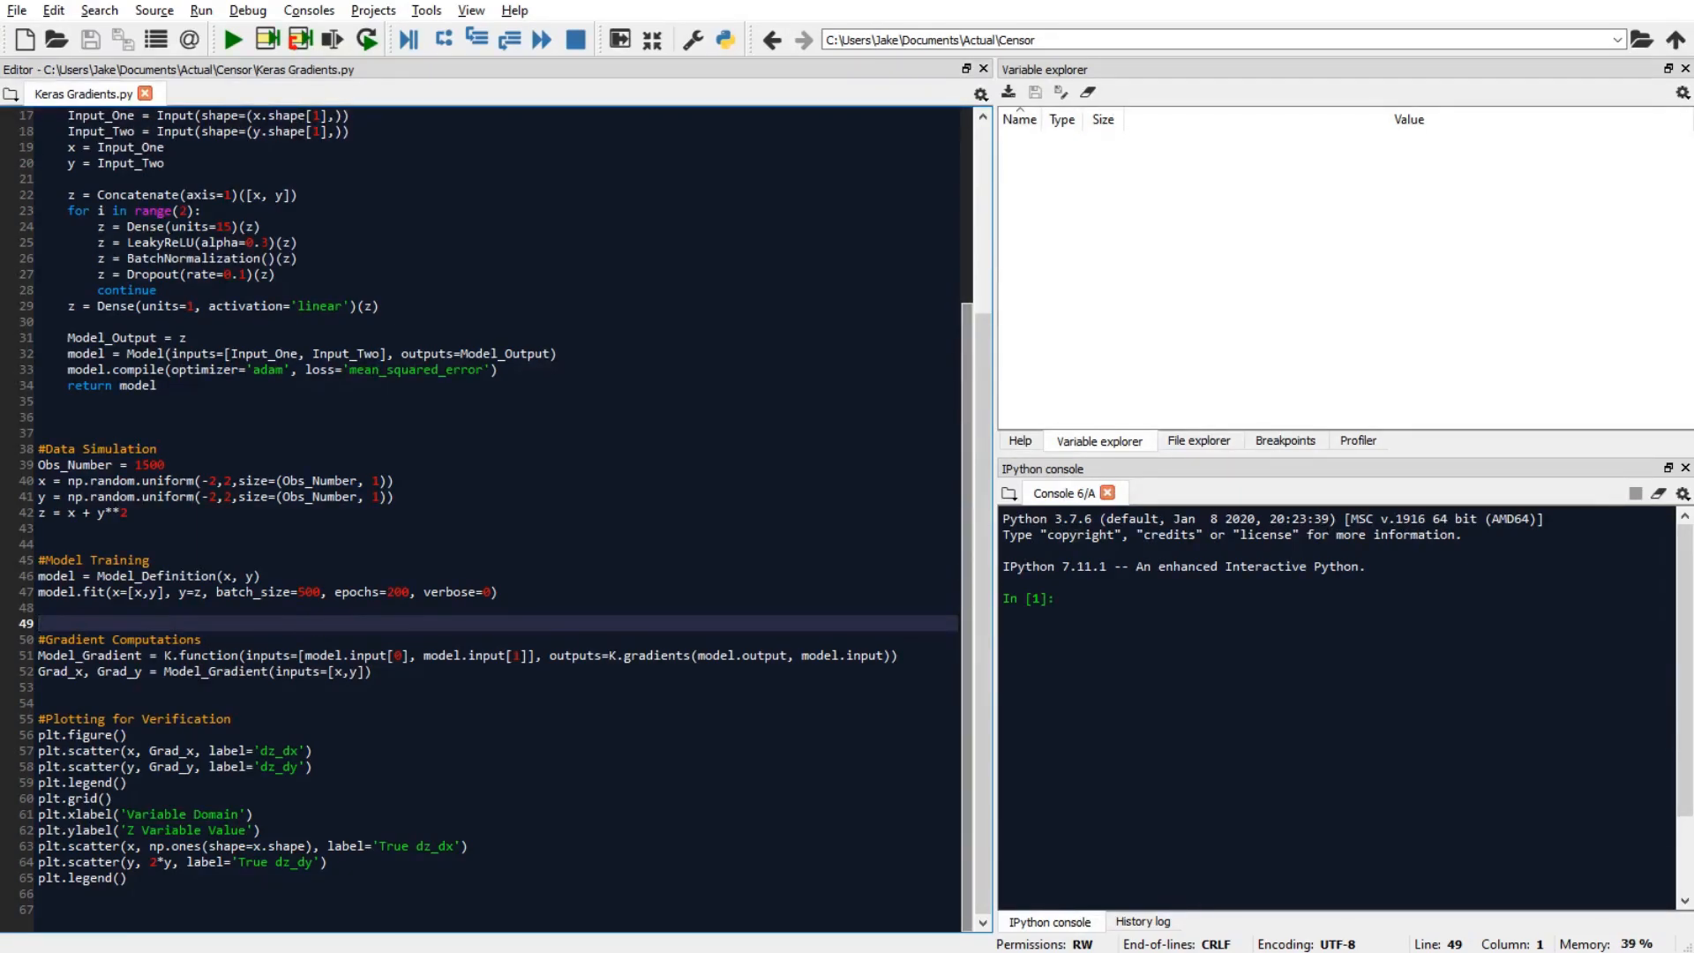
{"action": "double_click", "coordinate": [199, 655]}
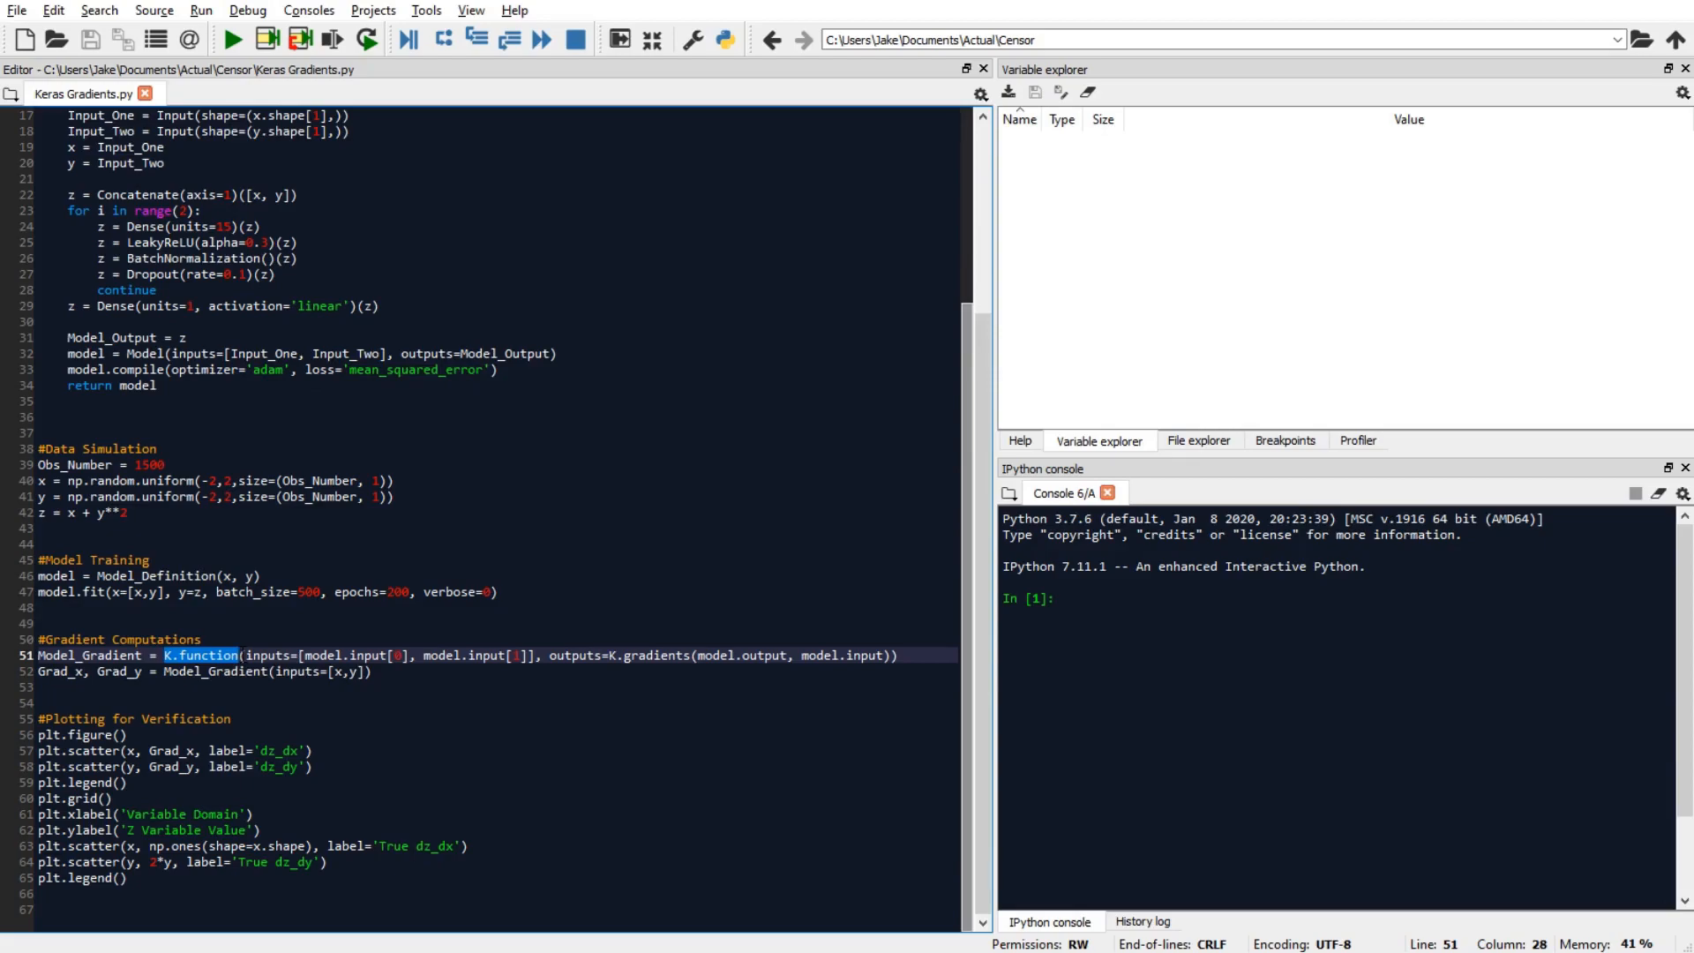
{"action": "double_click", "coordinate": [570, 655]}
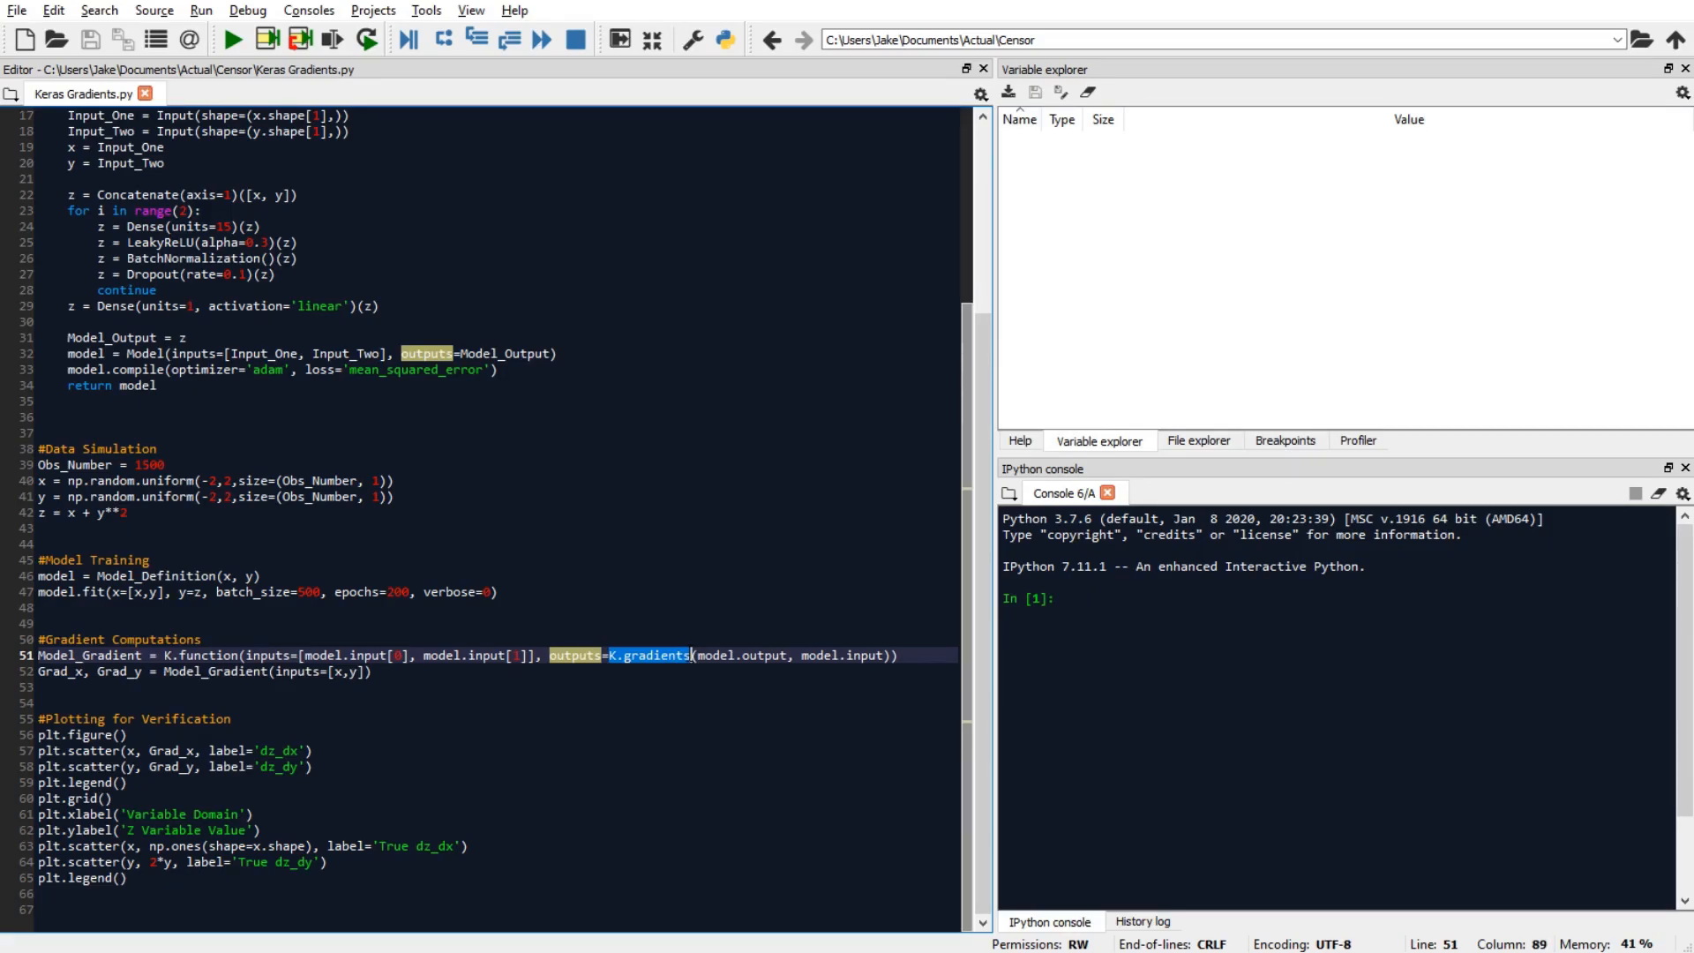
{"action": "double_click", "coordinate": [743, 654]}
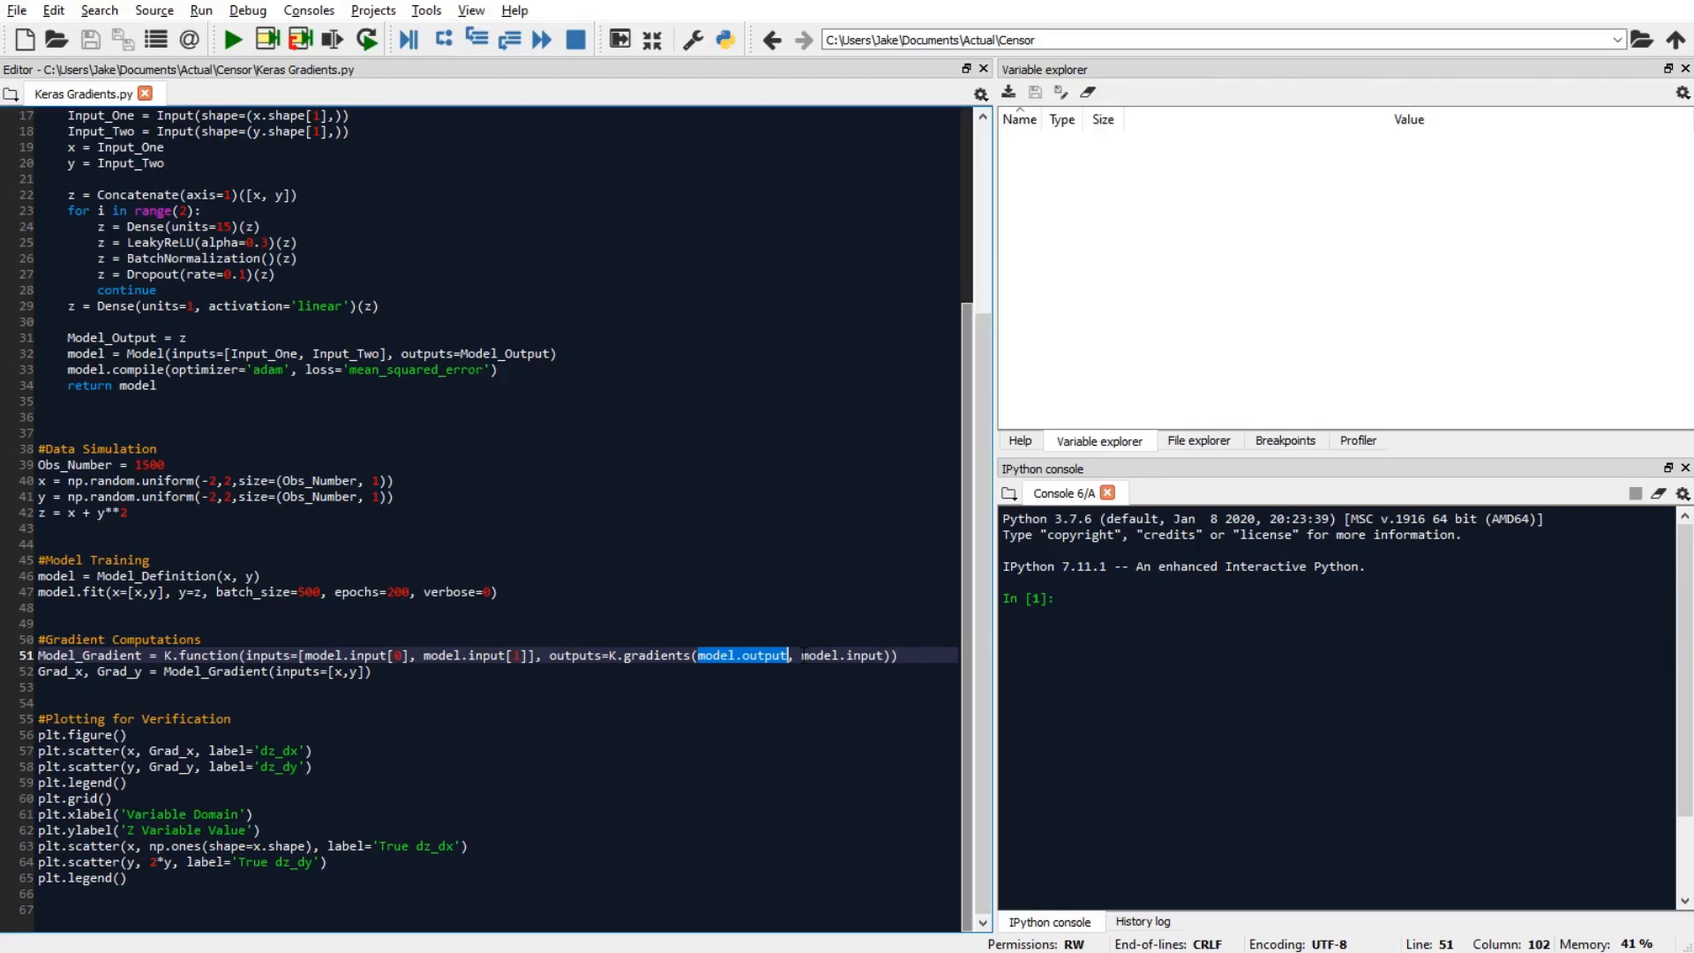
{"action": "double_click", "coordinate": [840, 656]}
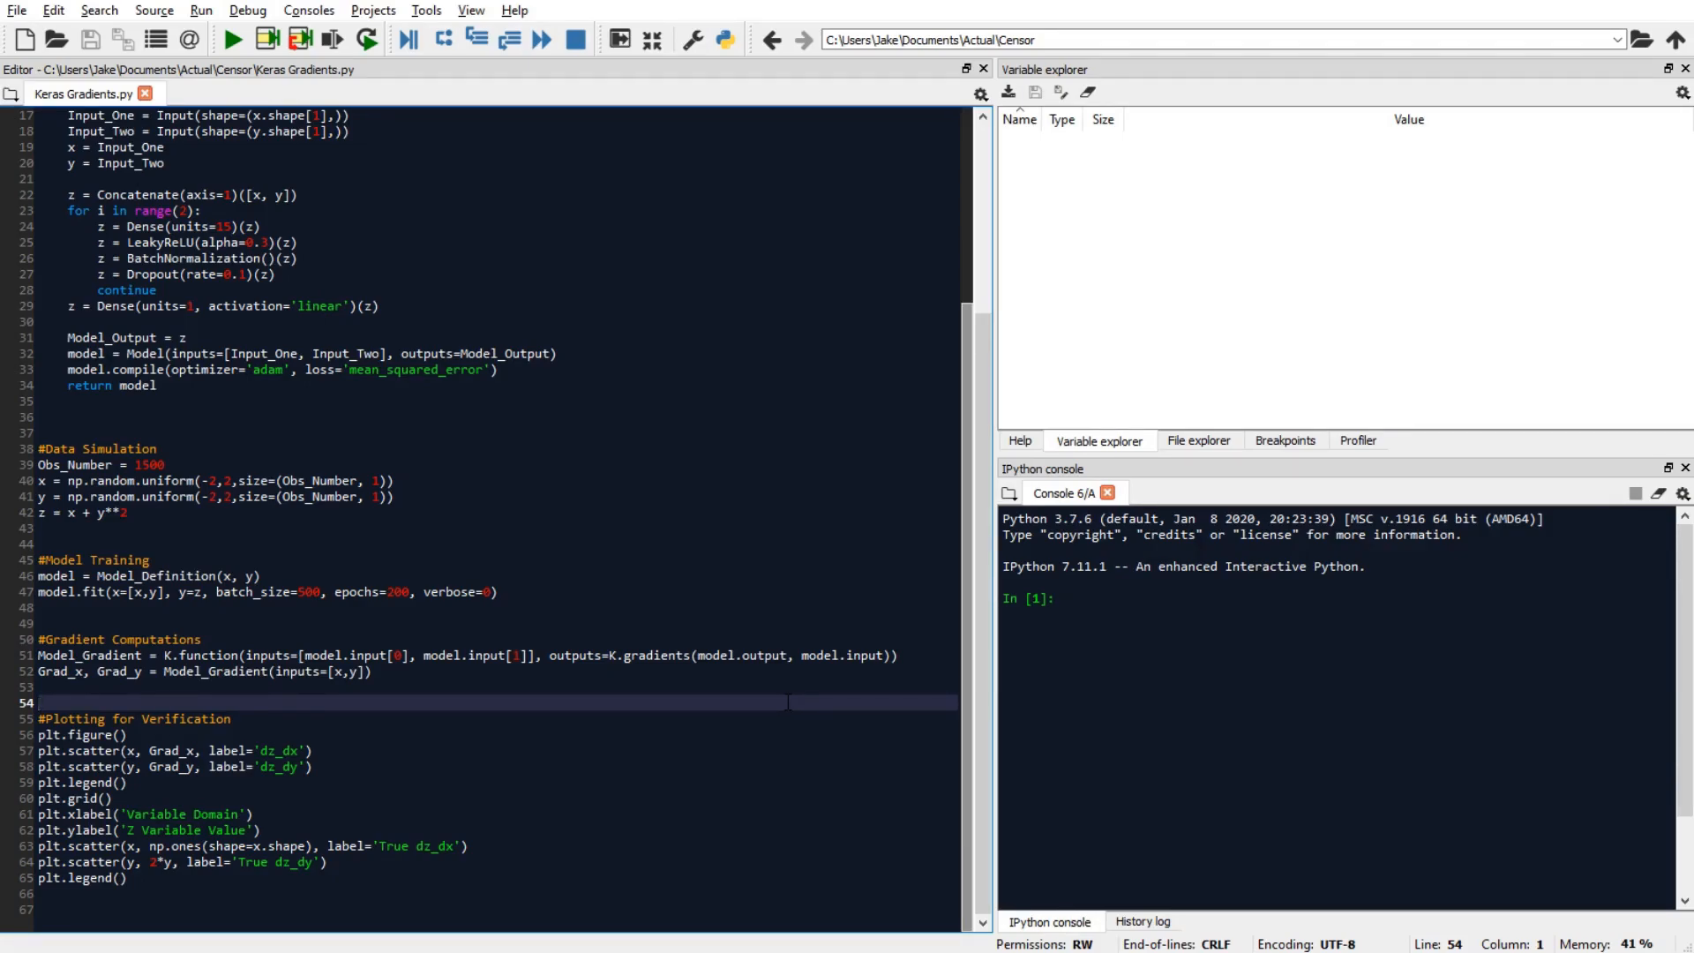
- Run Keras Gradients.py so the console plots model versus true dz_dx and dz_dy
{"action": "left_click", "coordinate": [231, 39]}
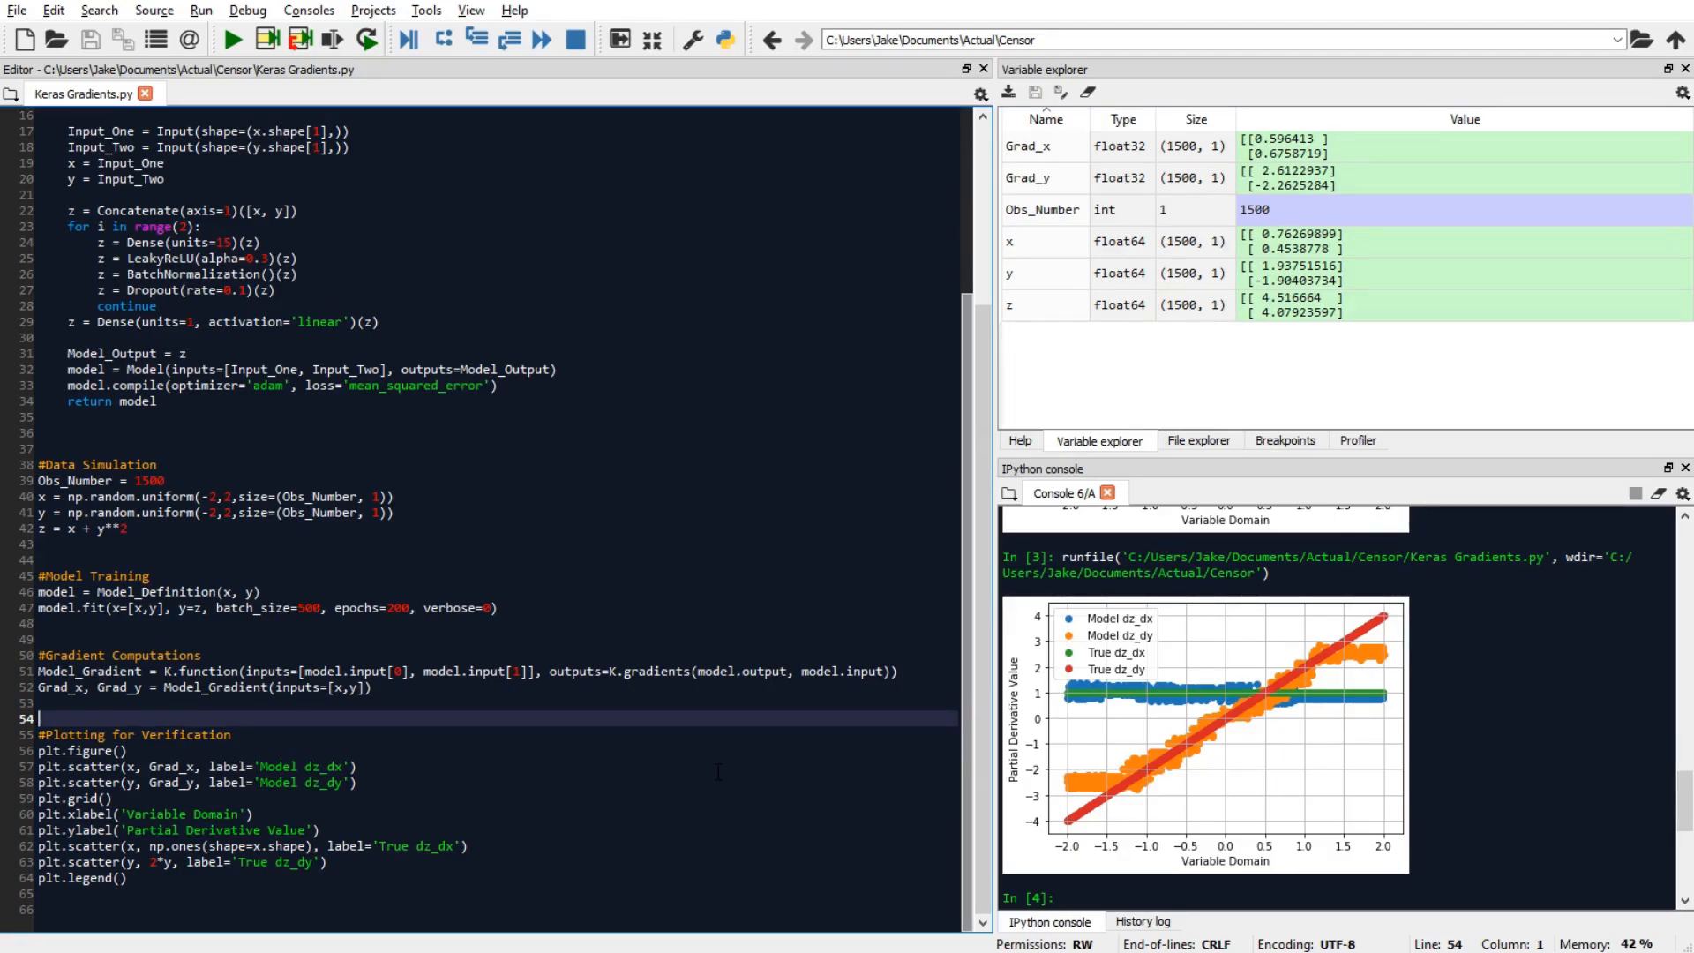
{"action": "left_click", "coordinate": [229, 41]}
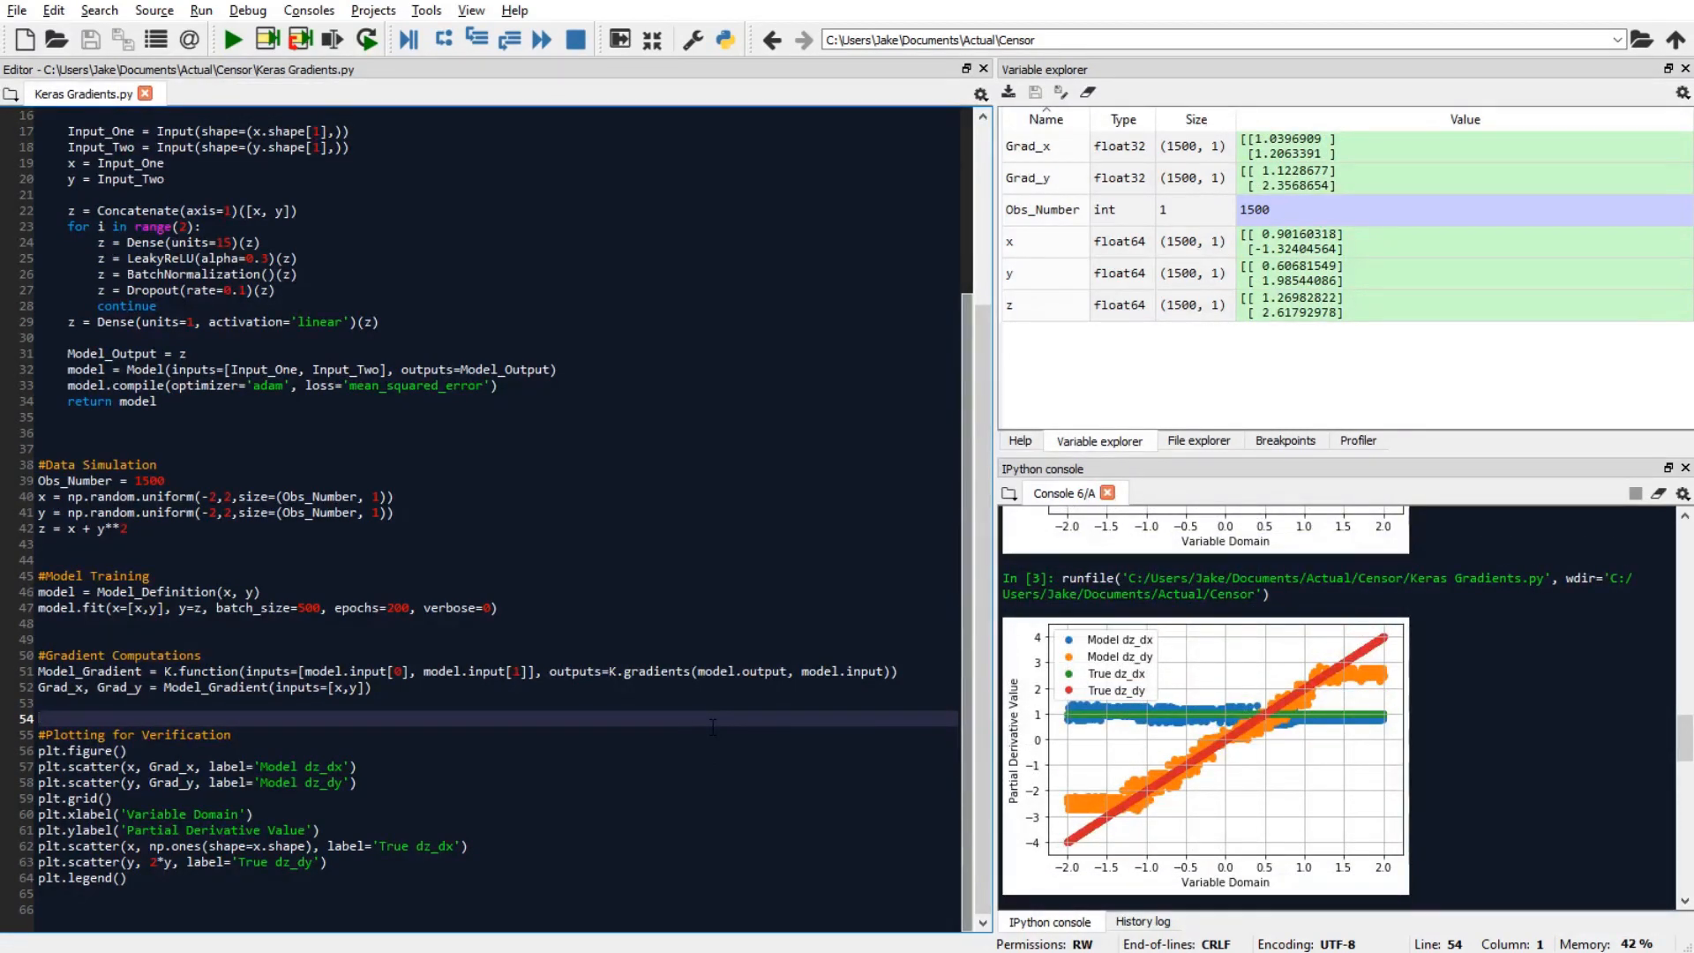